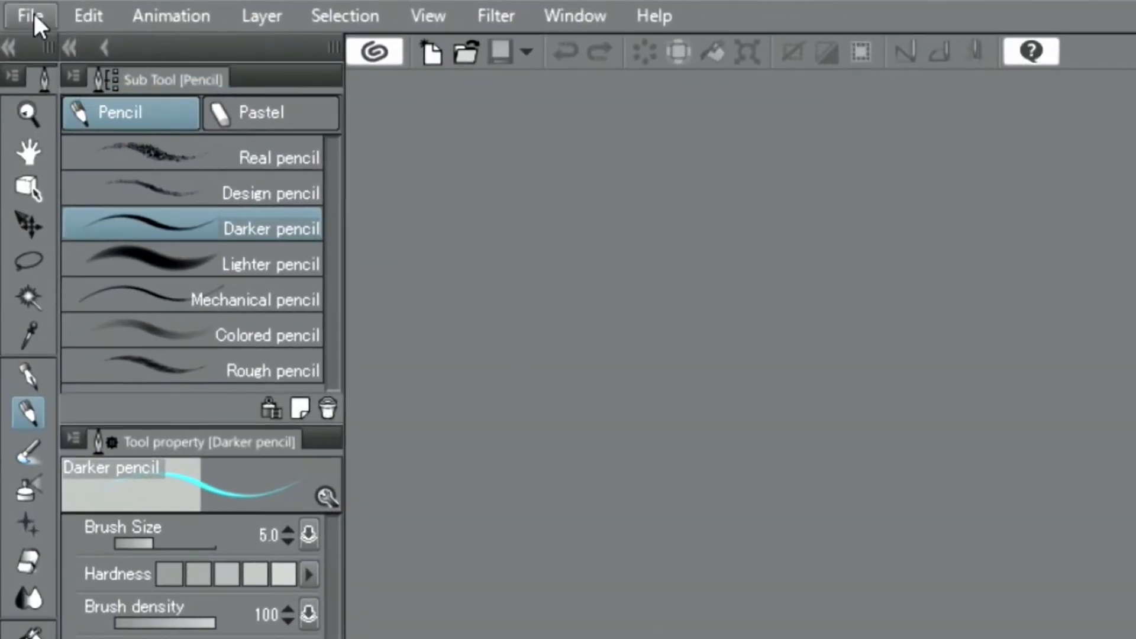
- Open File > New to show the 2508 × 3541 px, 350 dpi canvas setup
left_click(29, 15)
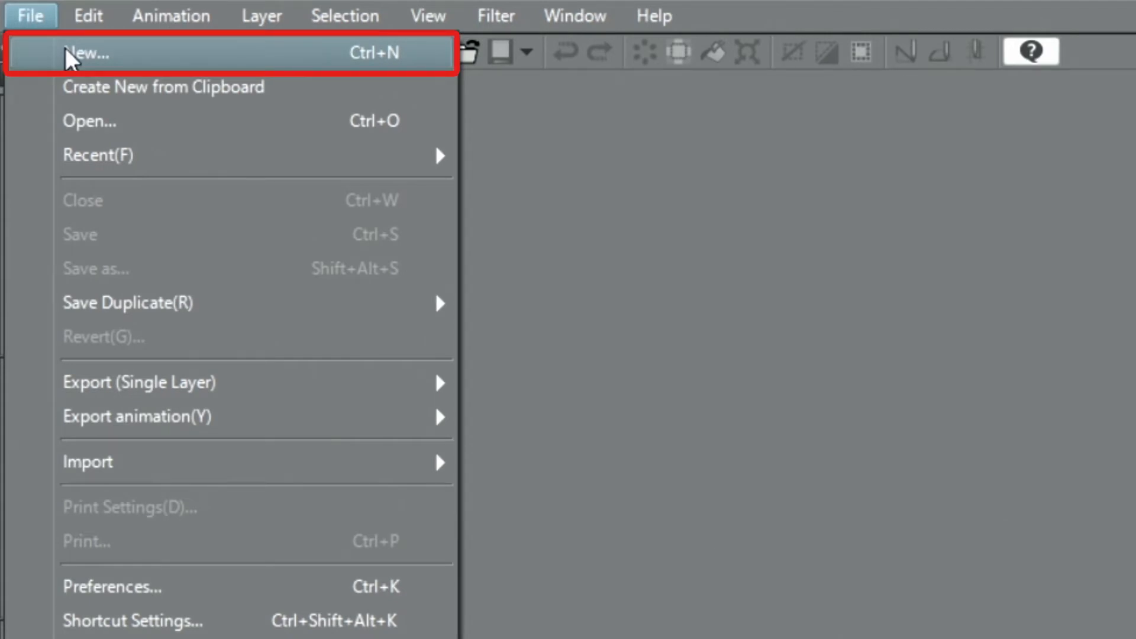
left_click(87, 52)
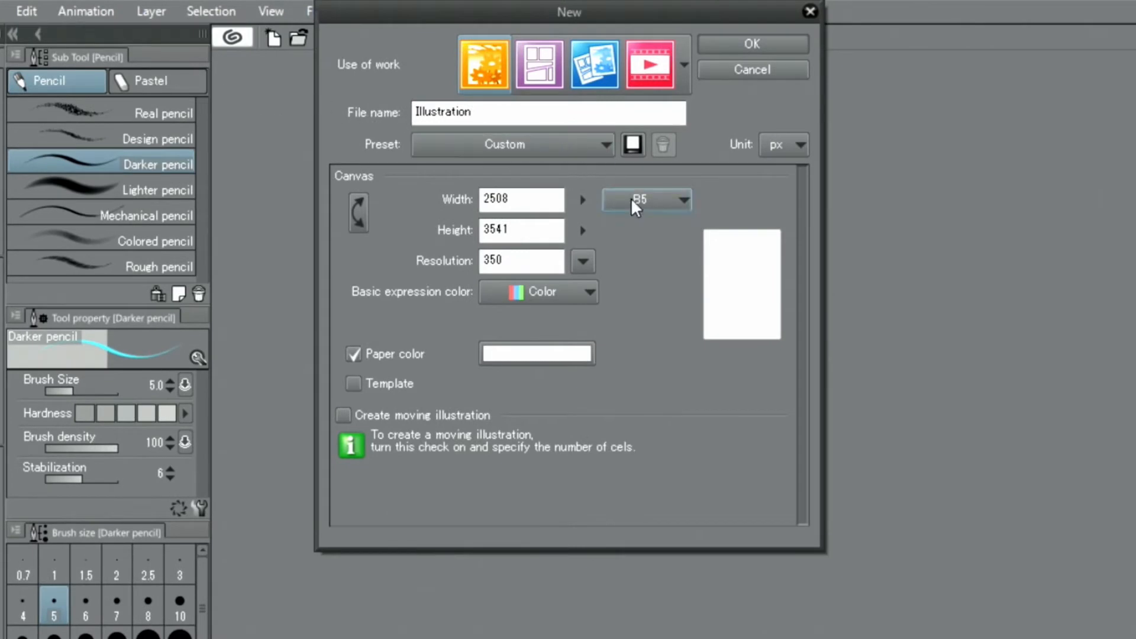
- Create a new canvas at B5 paper size and 350 dpi resolution
left_click(643, 199)
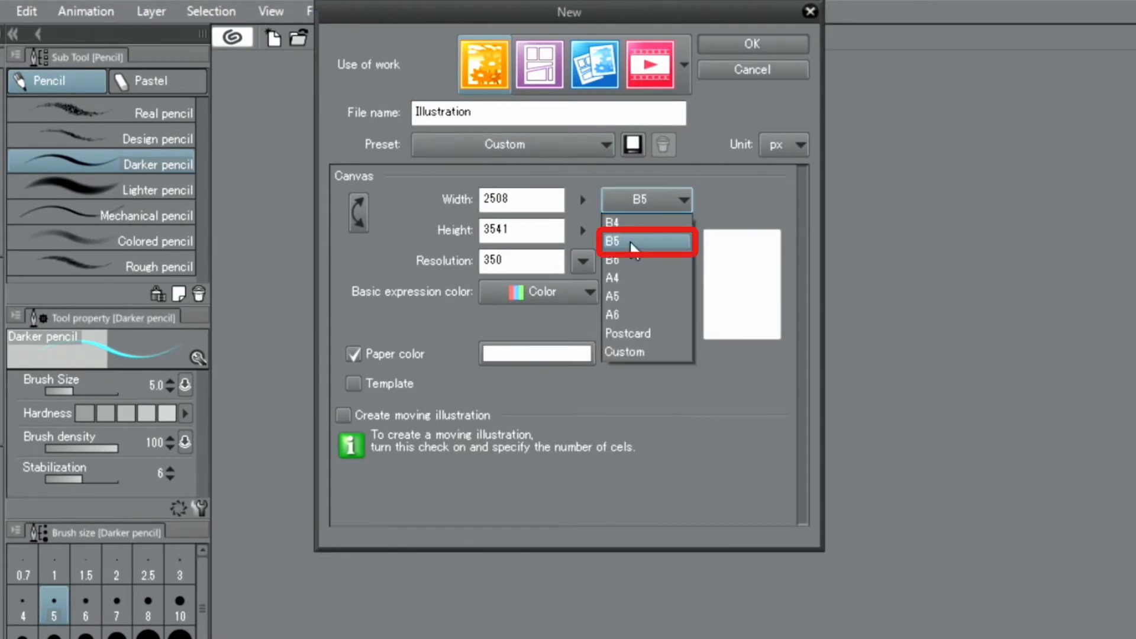
left_click(634, 242)
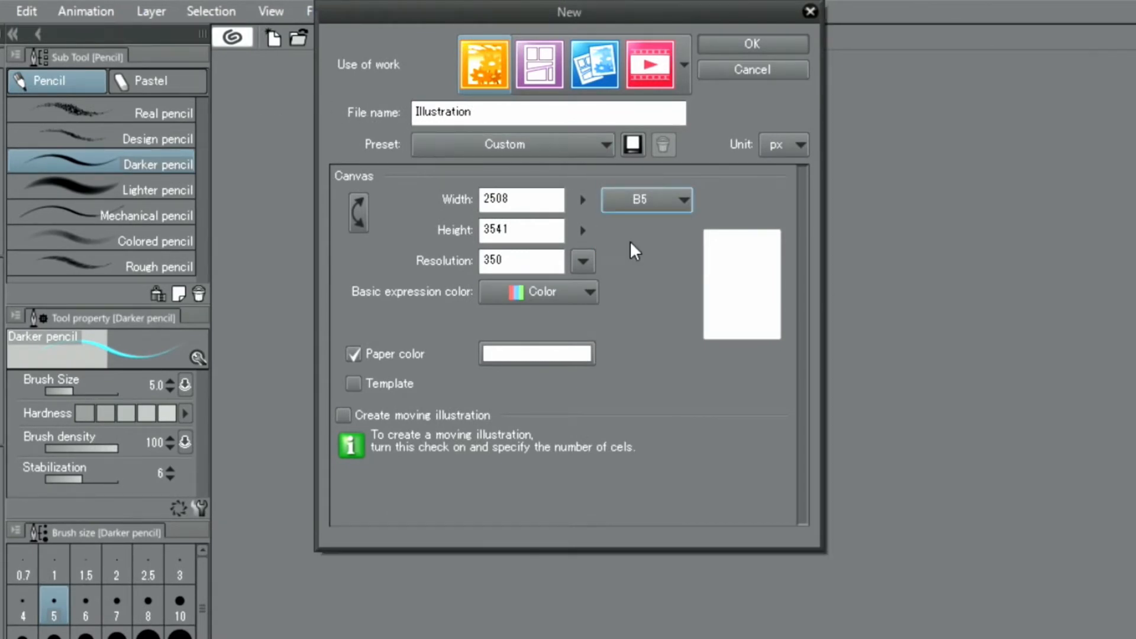
left_click(582, 261)
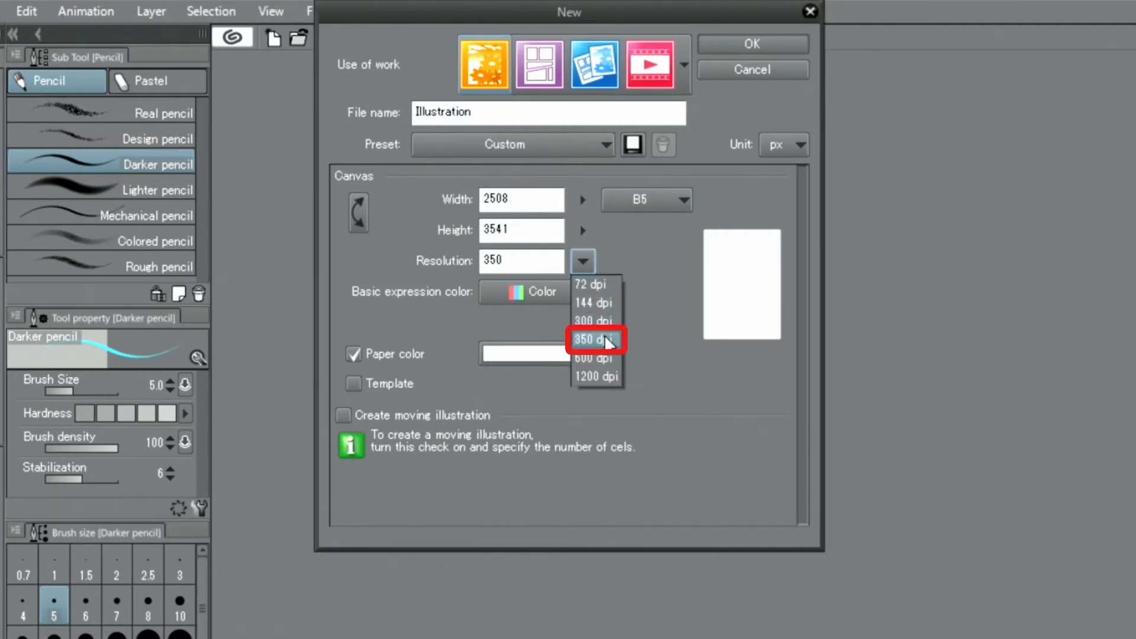
left_click(594, 339)
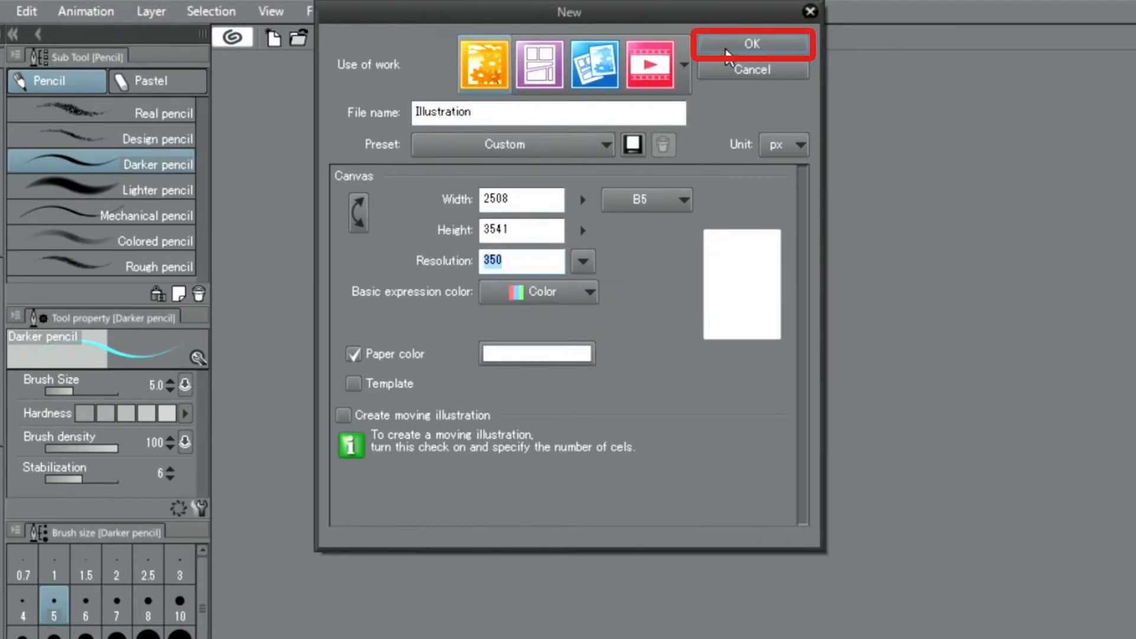
left_click(751, 44)
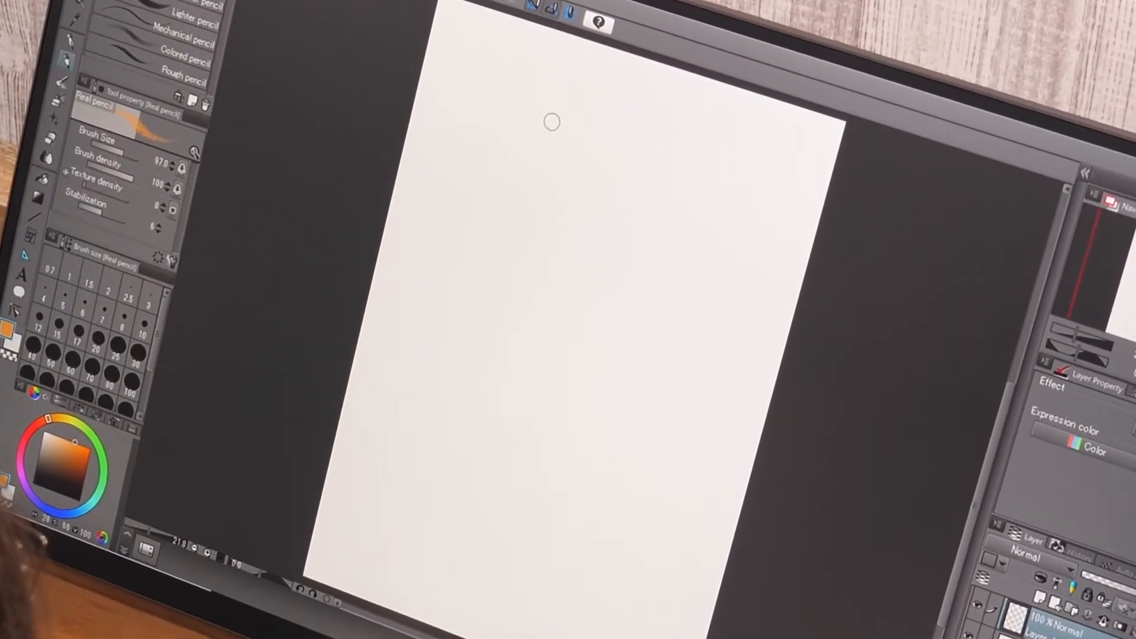
- Sketch rough orange pencil strokes for the head and neck construction lines
left_click_drag(561, 130, 587, 275)
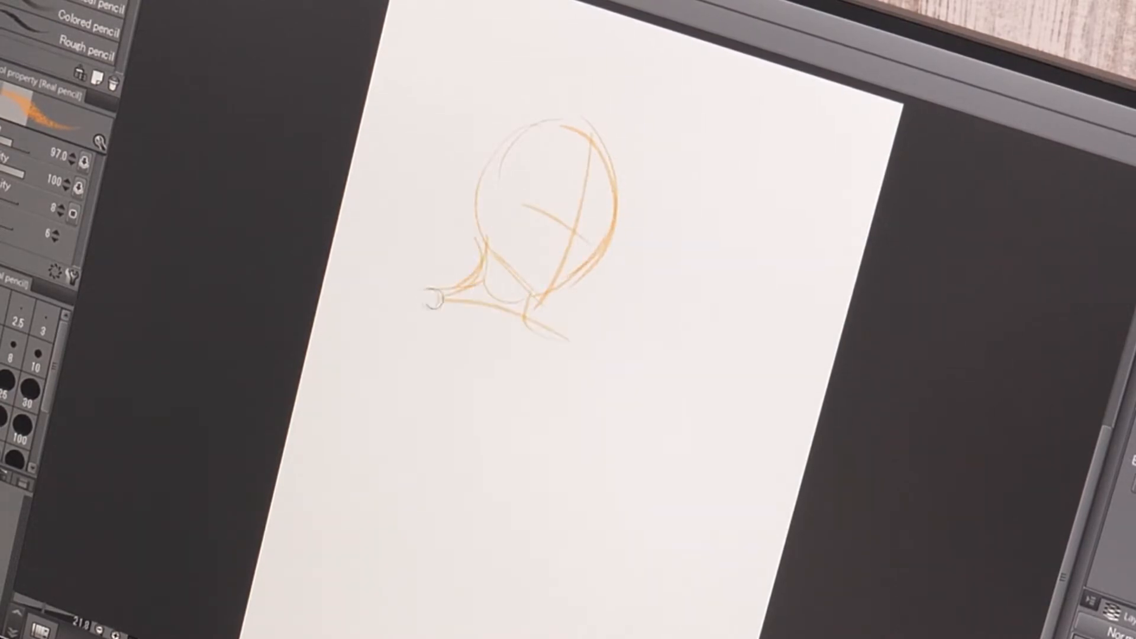
left_click_drag(456, 290, 546, 397)
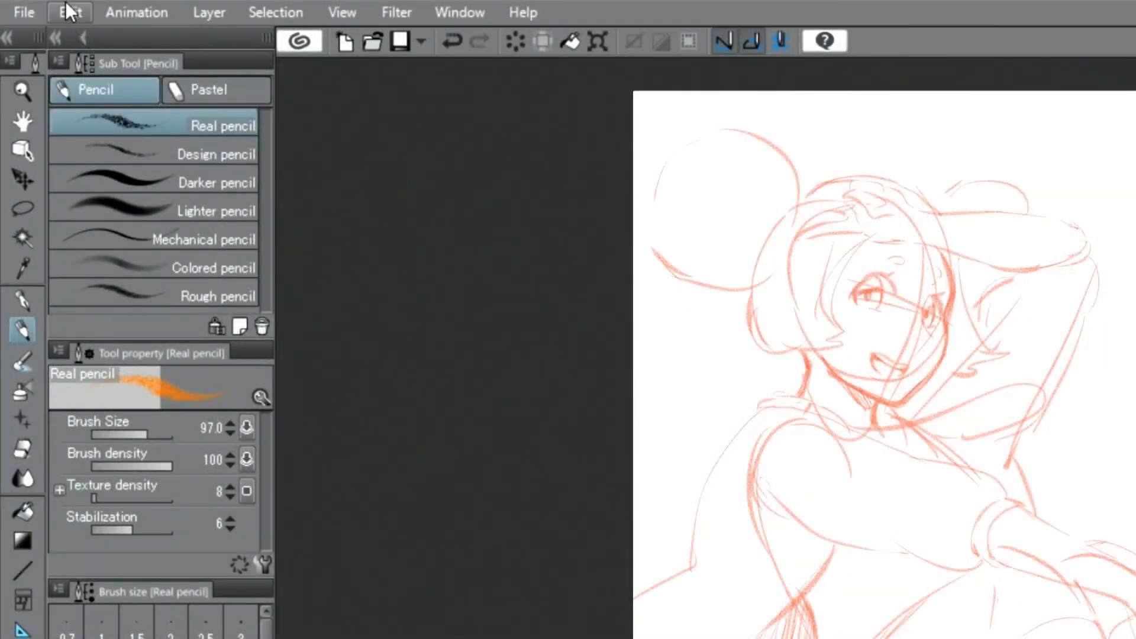
- Check the Edit menu, then activate the Lasso selection sub tool
left_click(68, 13)
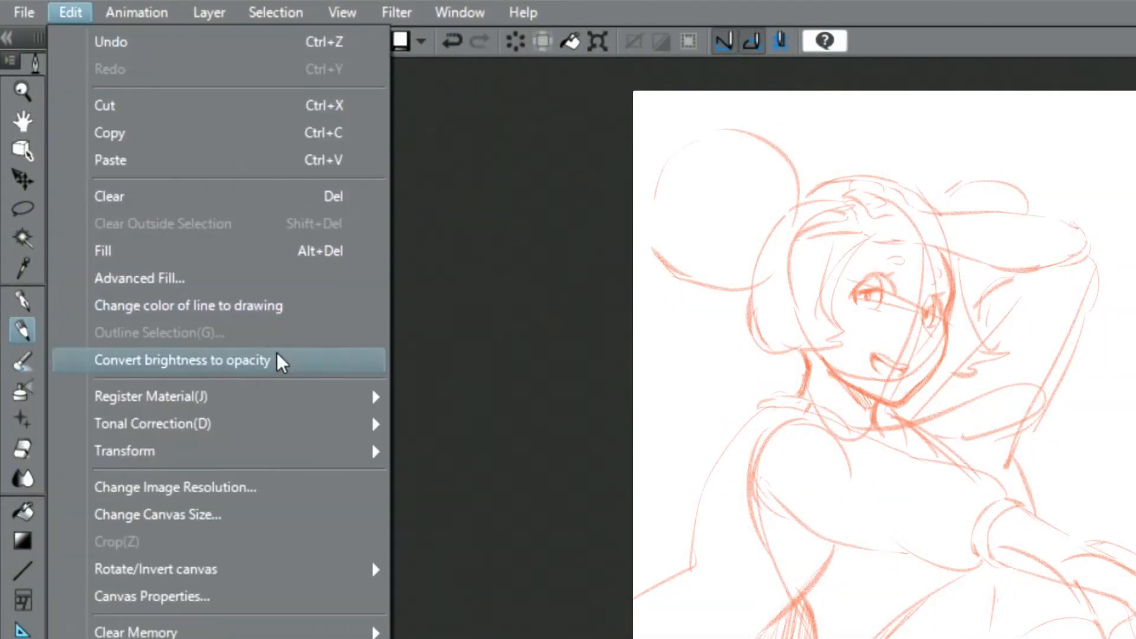
mouse_move(123, 451)
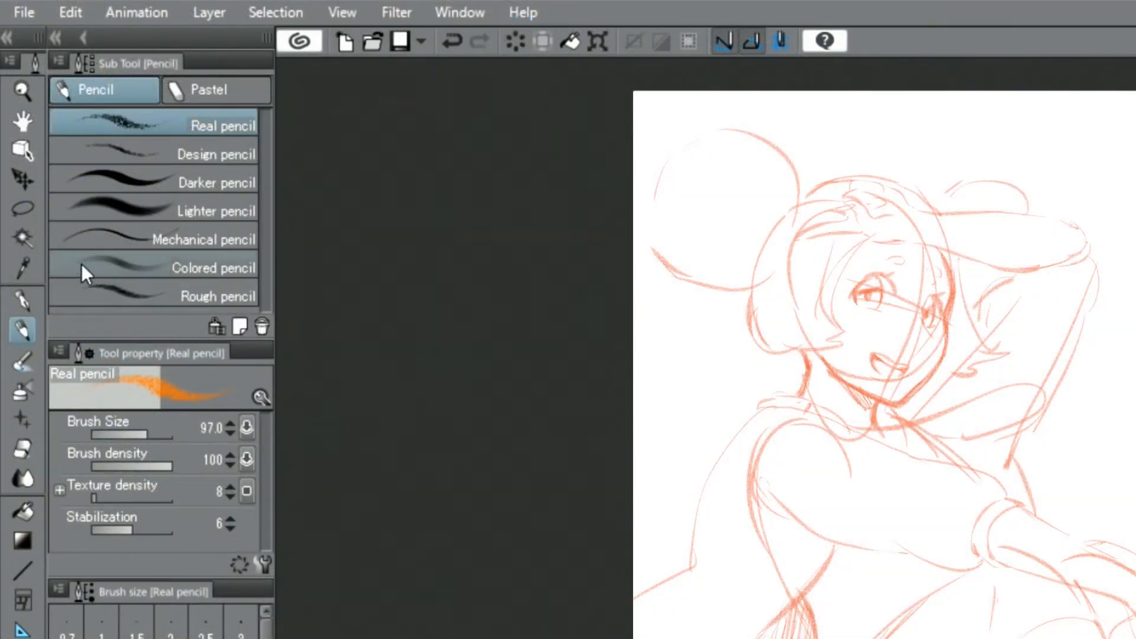
left_click(23, 209)
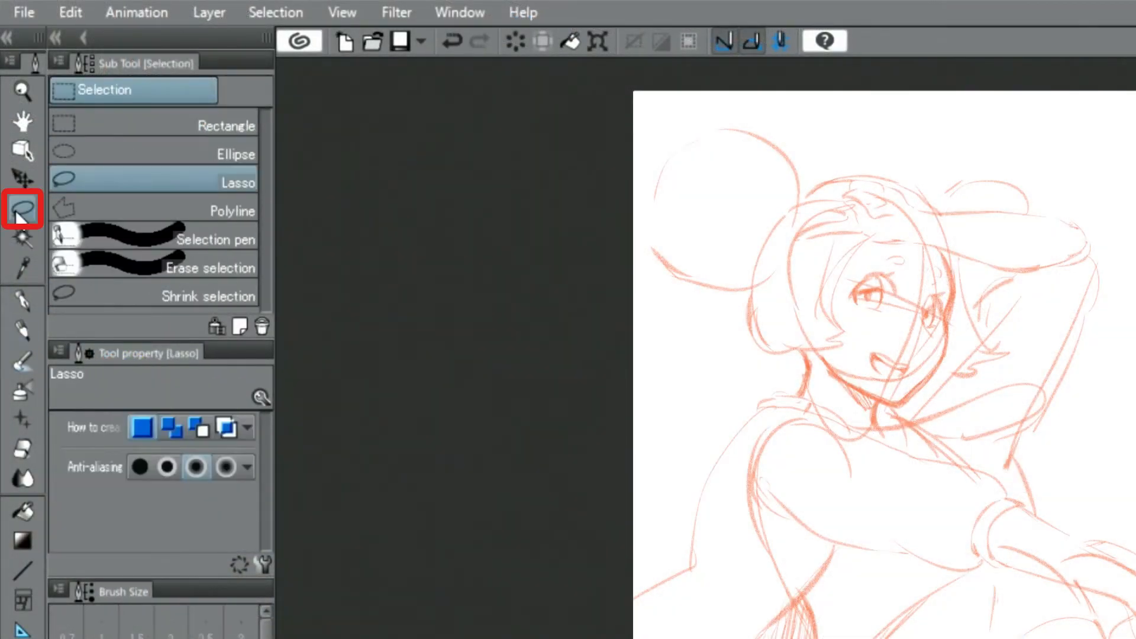